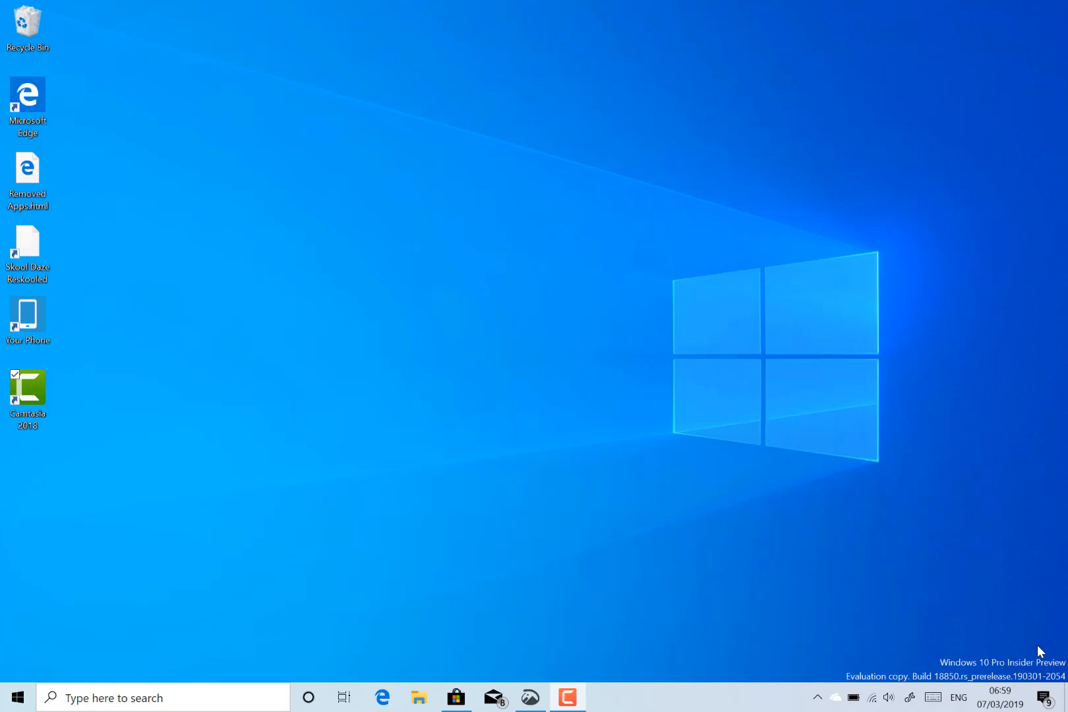
pyautogui.moveTo(720, 454)
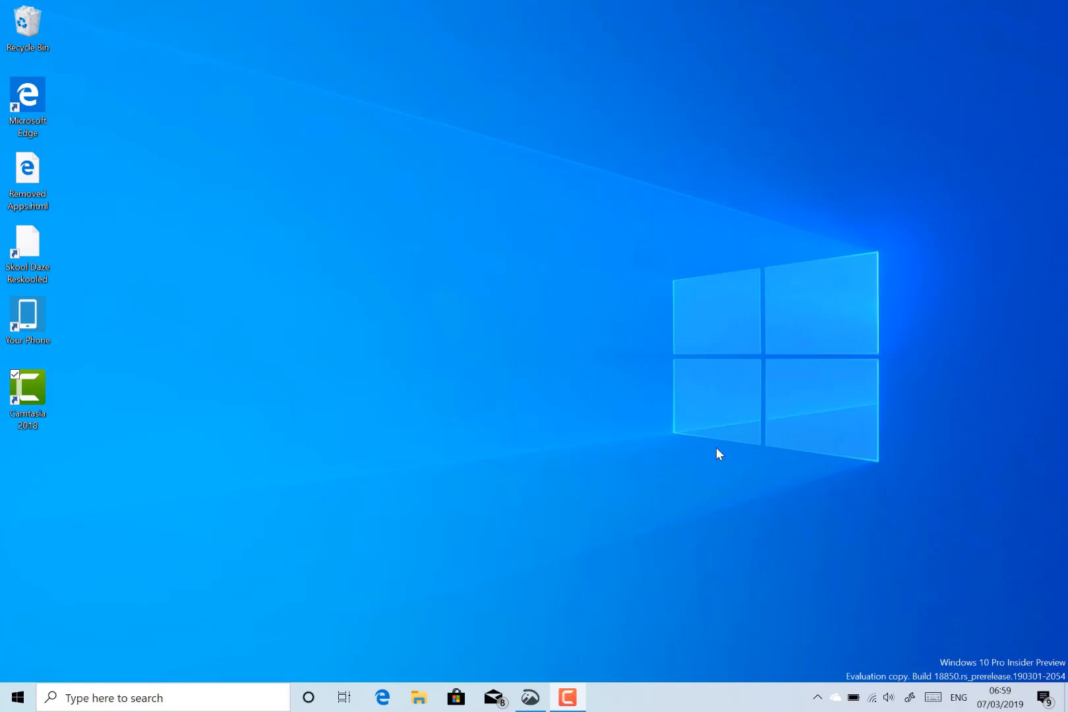
pyautogui.moveTo(202, 550)
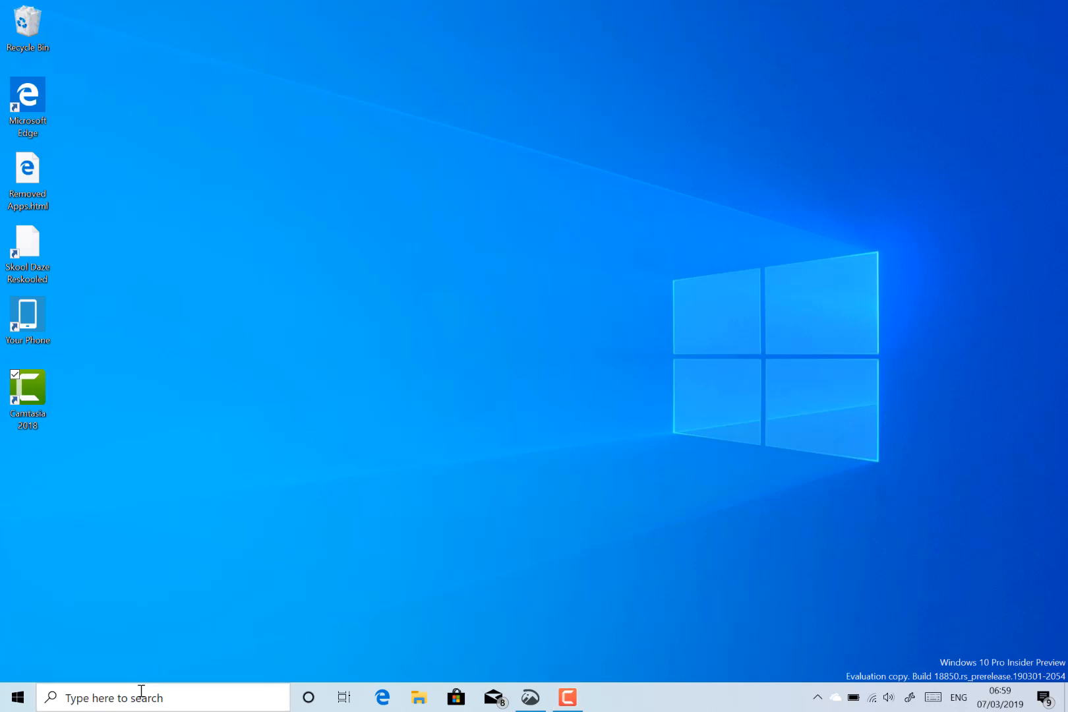
# Search for 'snip' and launch Snip & Sketch from the results.
pyautogui.write('snip')
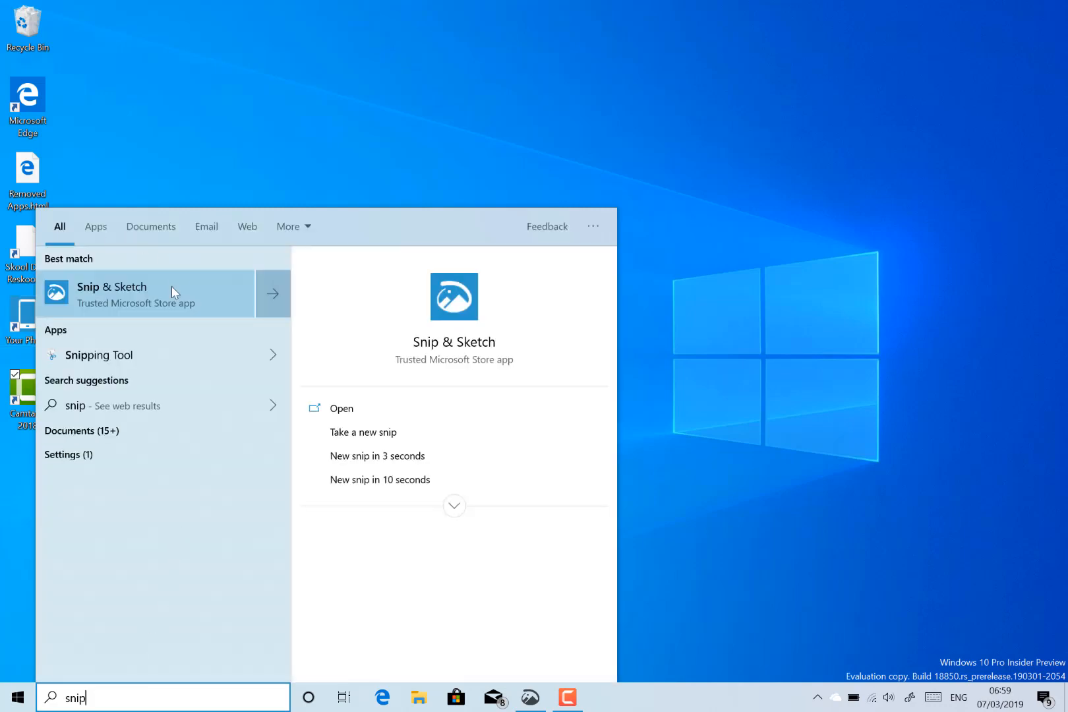
pyautogui.click(137, 292)
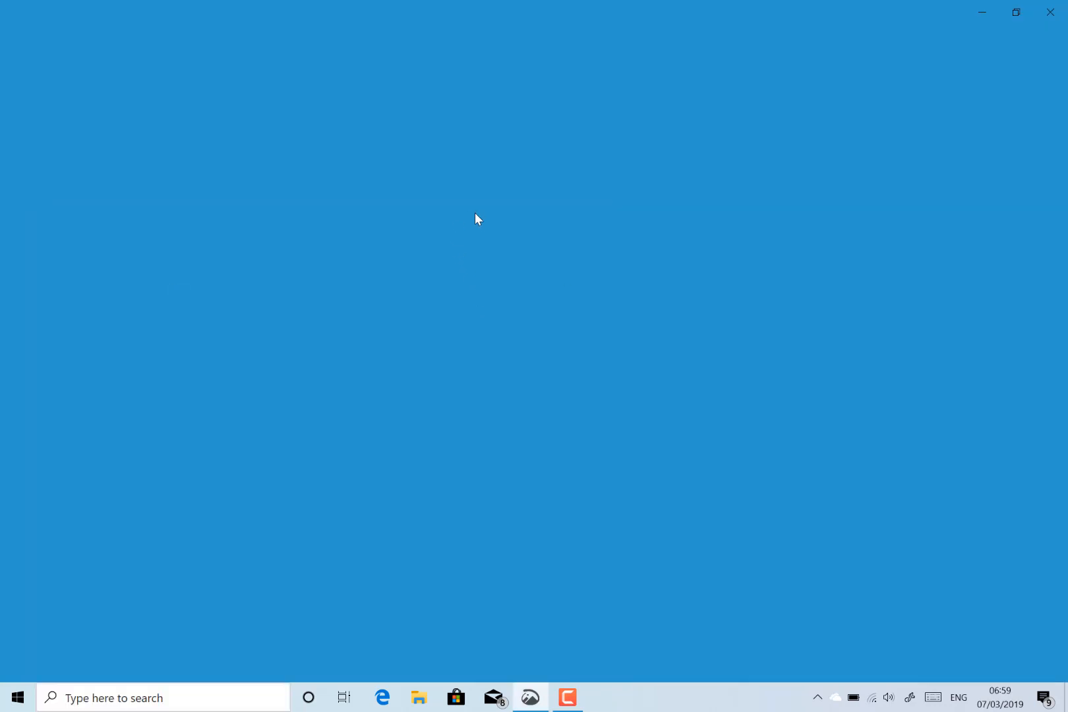
pyautogui.moveTo(525, 228)
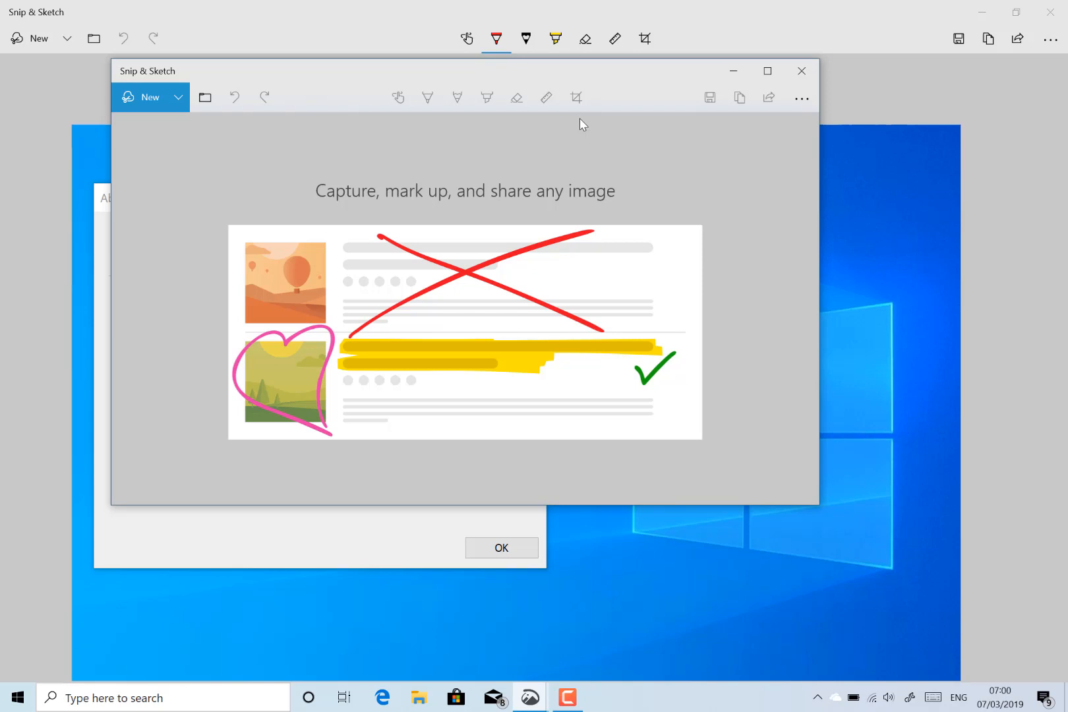
pyautogui.moveTo(960, 17)
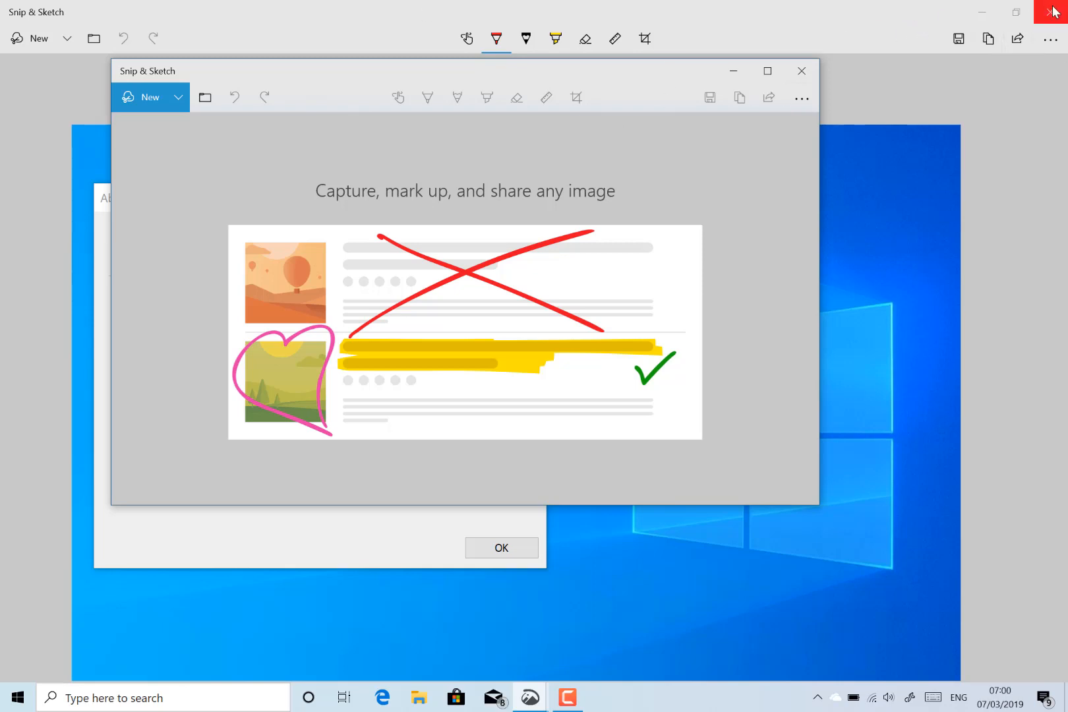
pyautogui.moveTo(1055, 13)
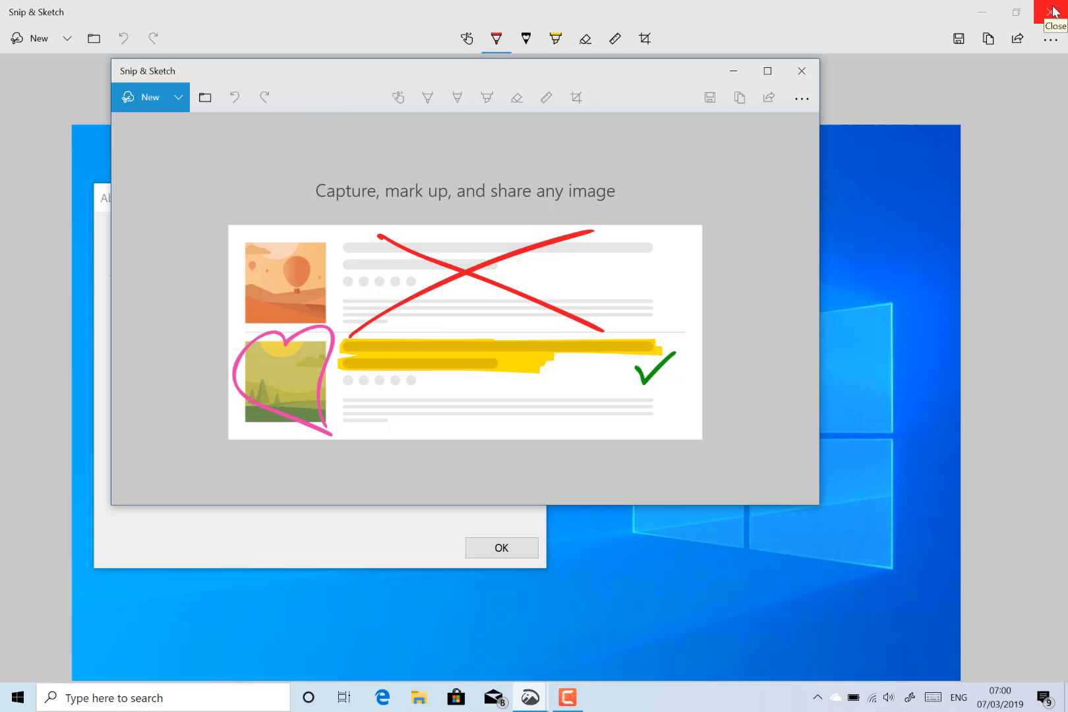
# Close the extra Snip & Sketch window showing the About Windows screenshot, keeping the welcome screen.
pyautogui.click(802, 70)
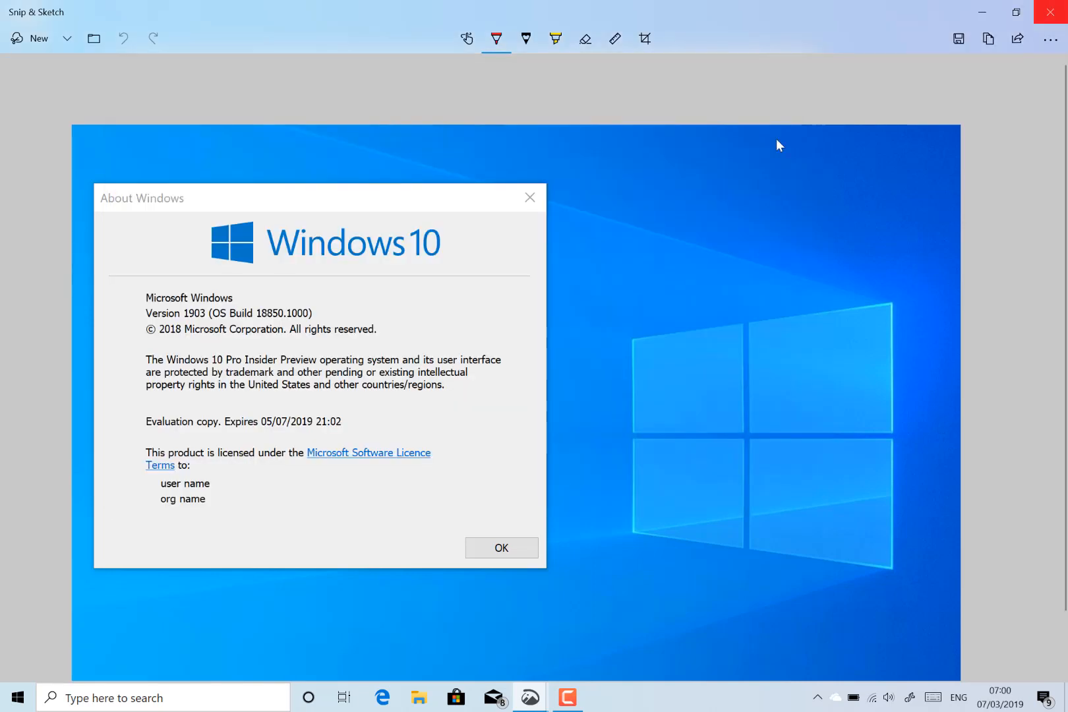
pyautogui.click(29, 37)
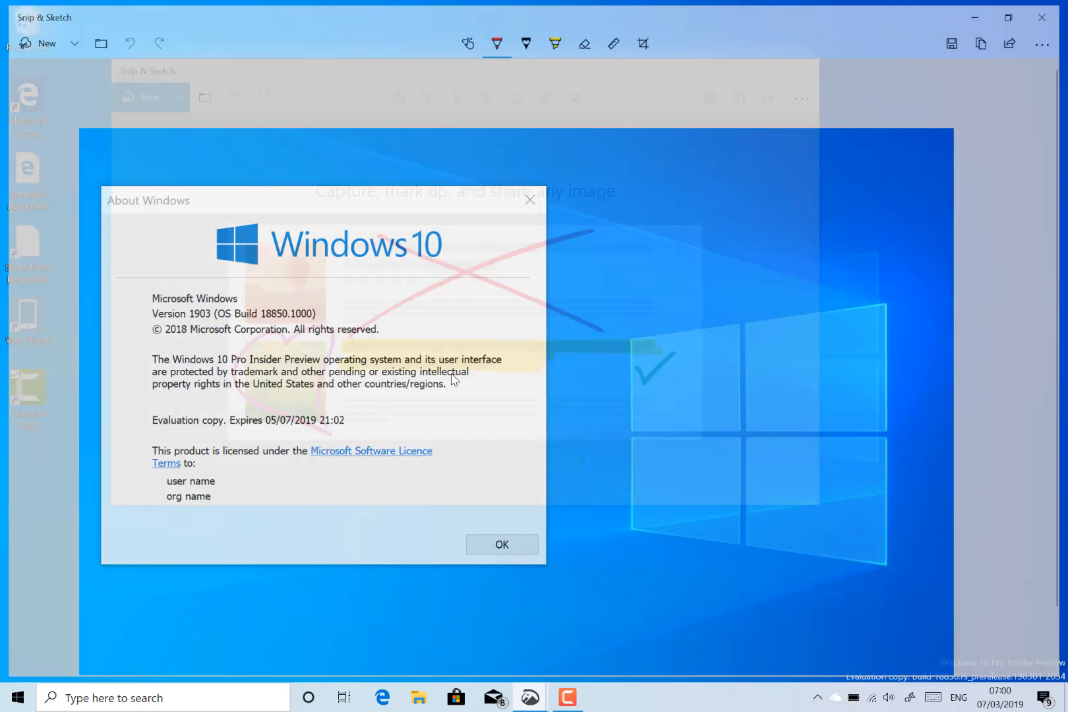
pyautogui.click(501, 544)
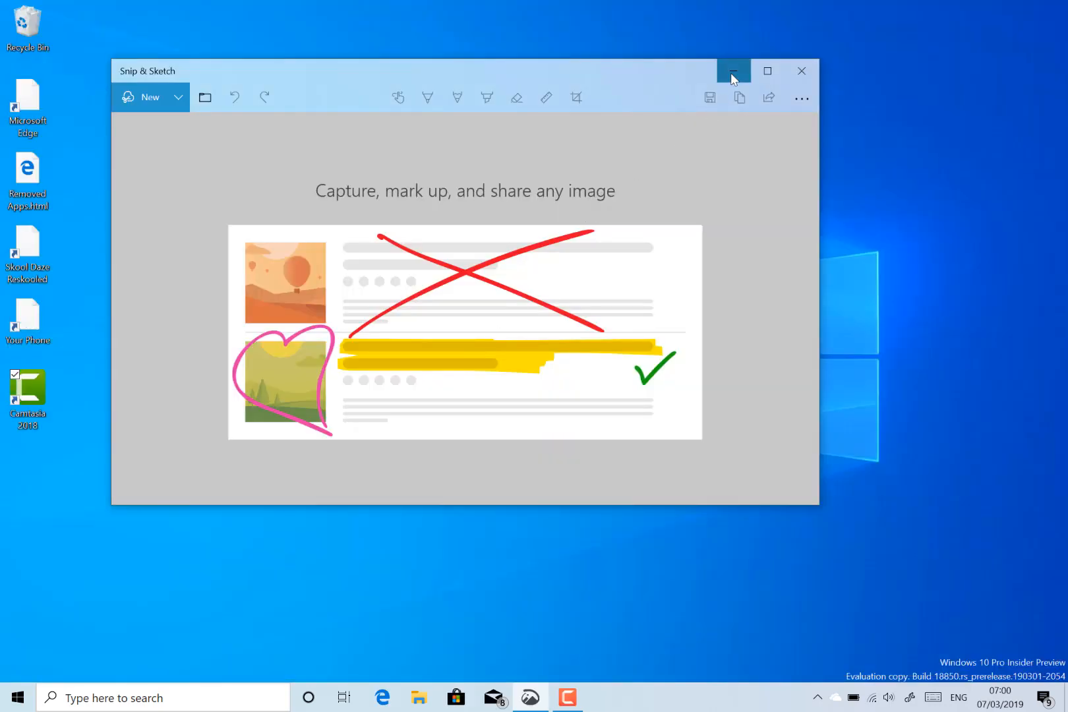
# Minimise the Snip & Sketch welcome window.
pyautogui.click(734, 71)
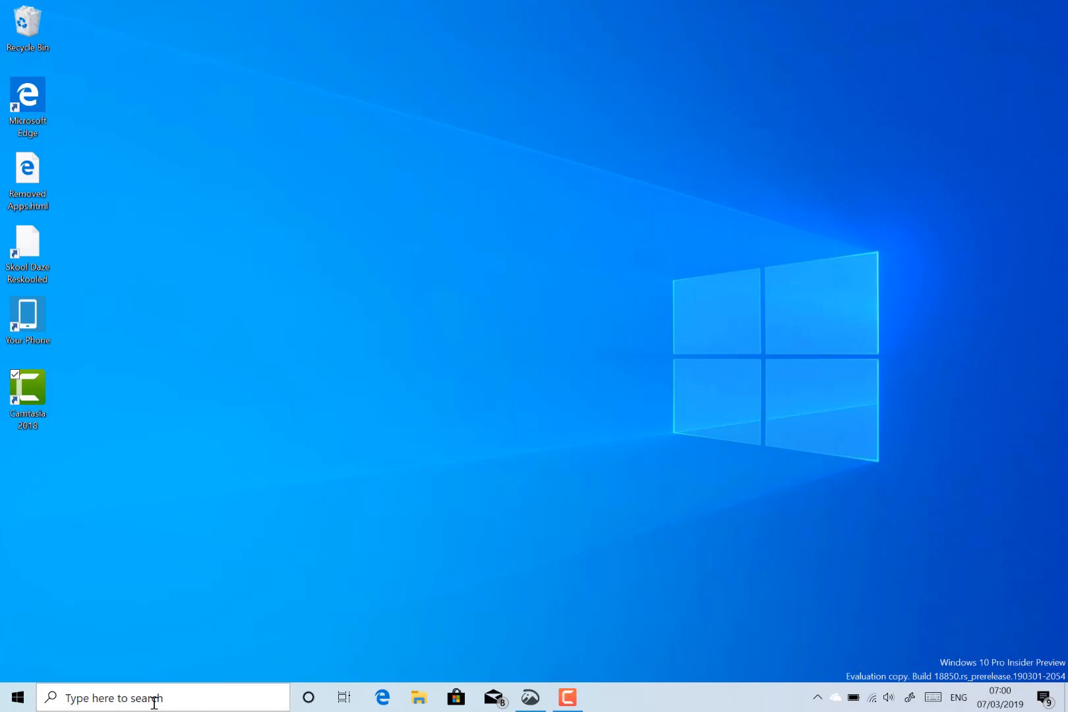
pyautogui.write('windo')
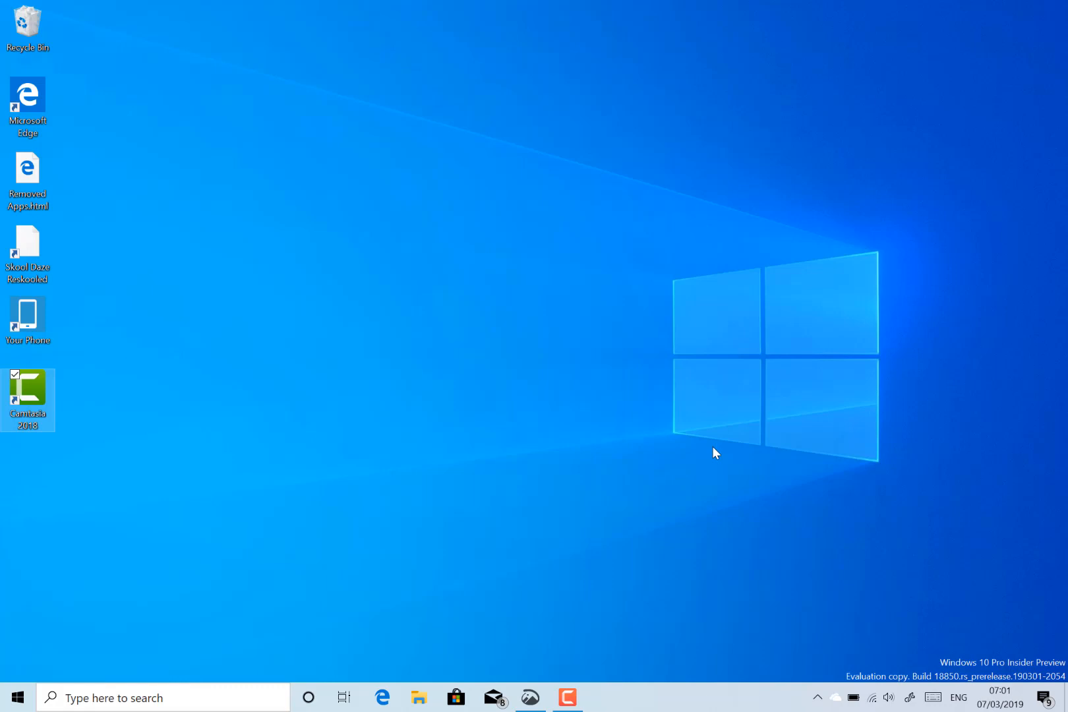
pyautogui.moveTo(623, 386)
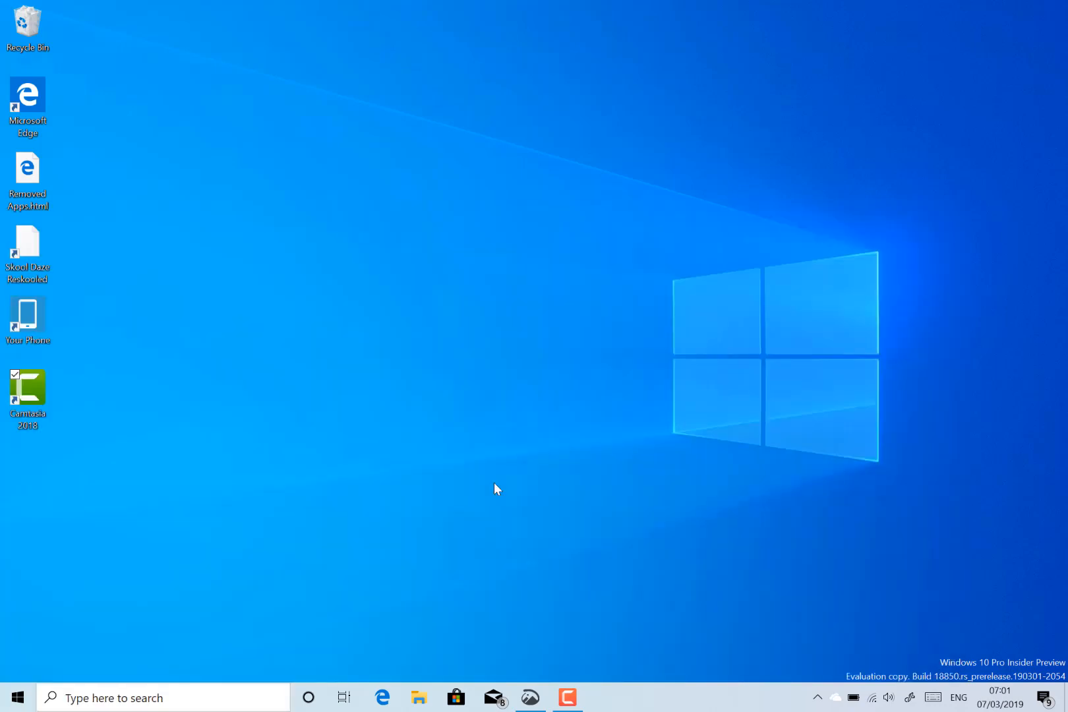
pyautogui.moveTo(533, 462)
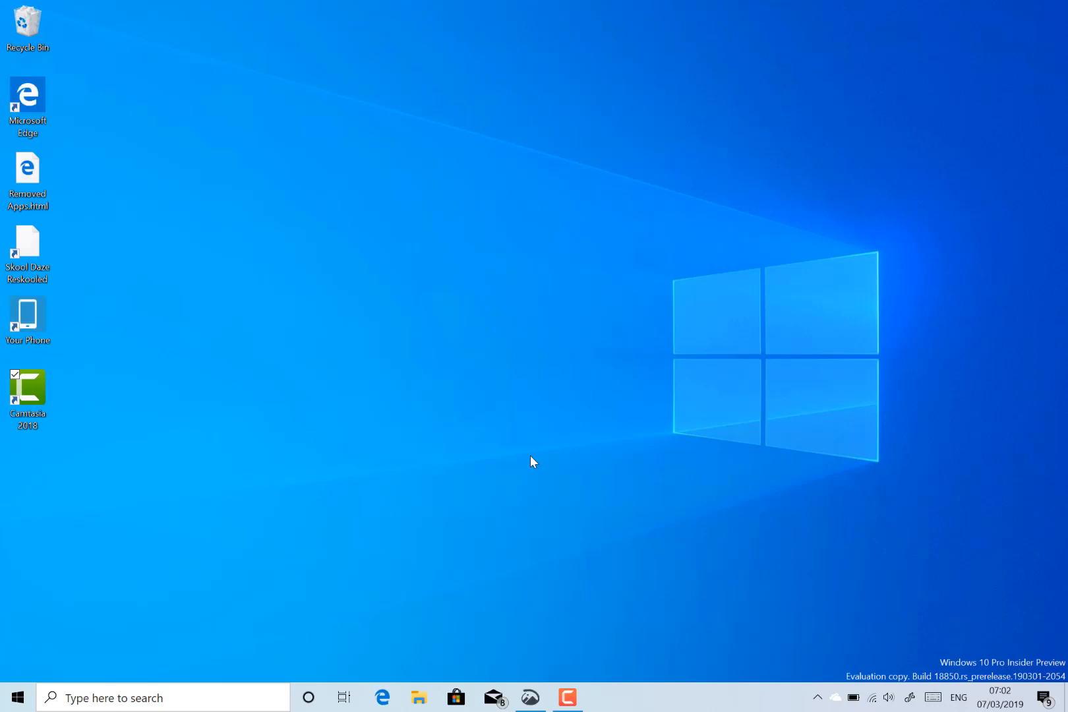
pyautogui.moveTo(392, 394)
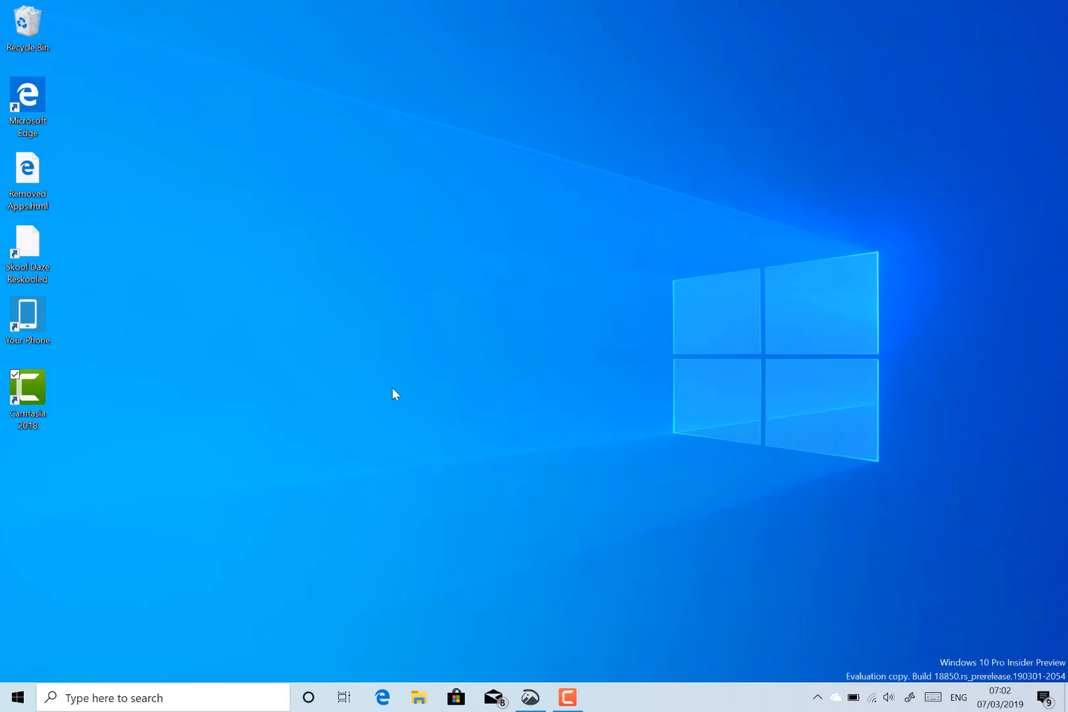